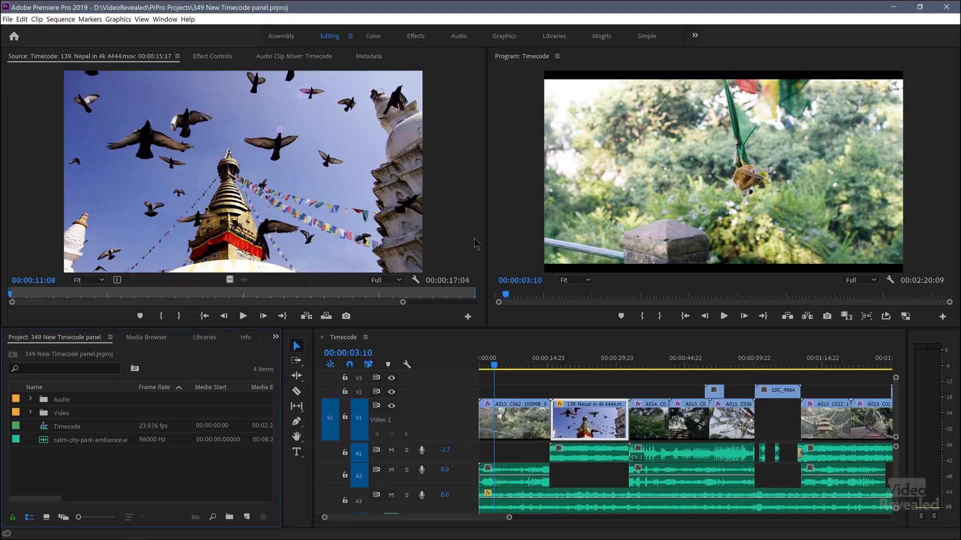
pyautogui.moveTo(116, 352)
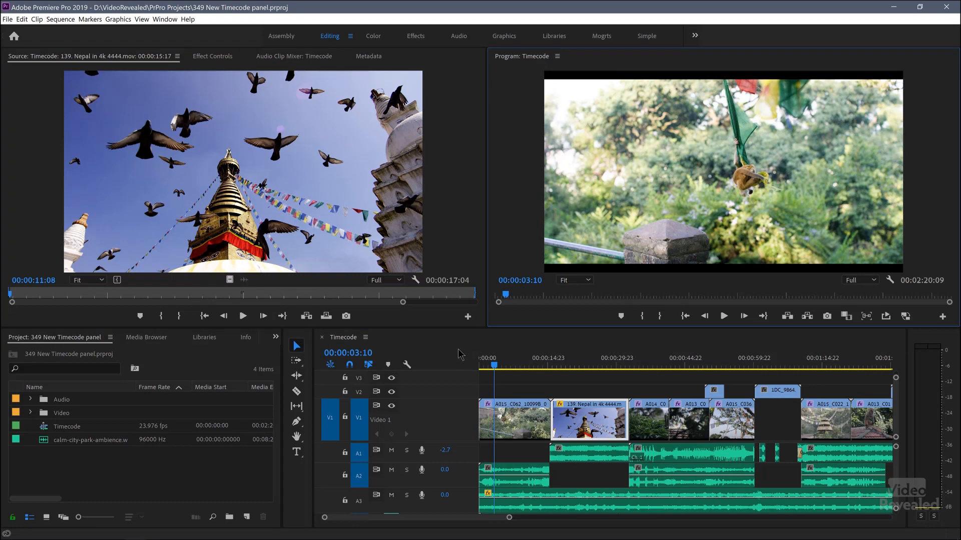
pyautogui.moveTo(247, 22)
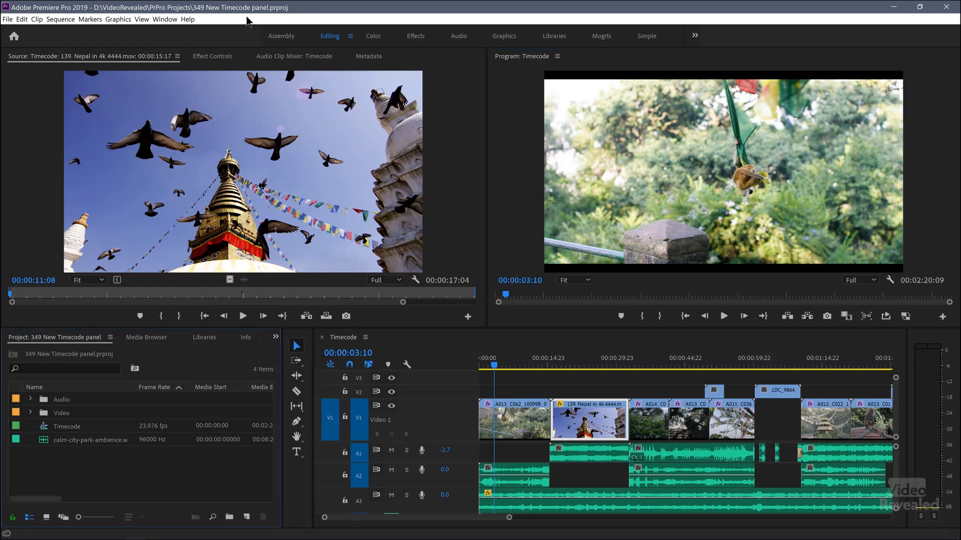
# - Open the View menu, close it, then reopen it to list the monitor view commands
pyautogui.click(141, 19)
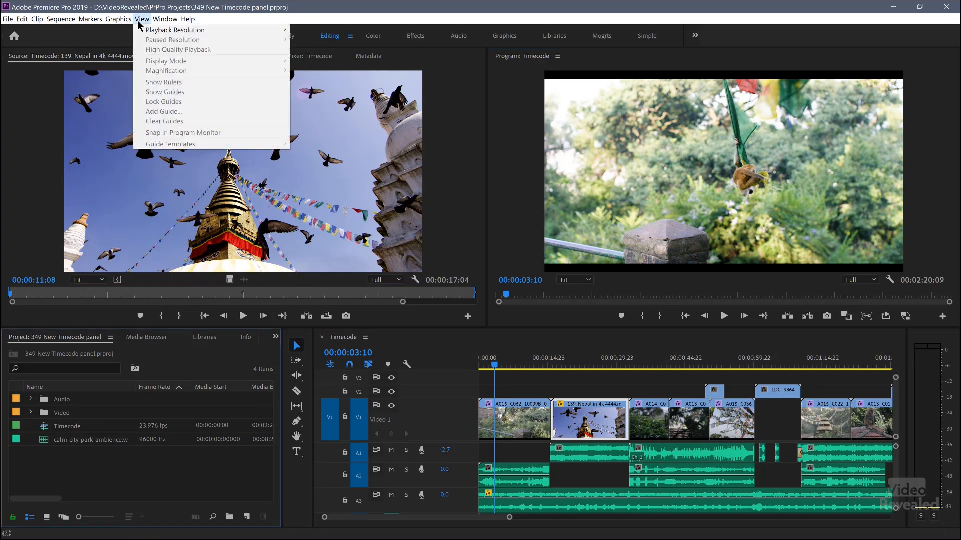
pyautogui.click(518, 177)
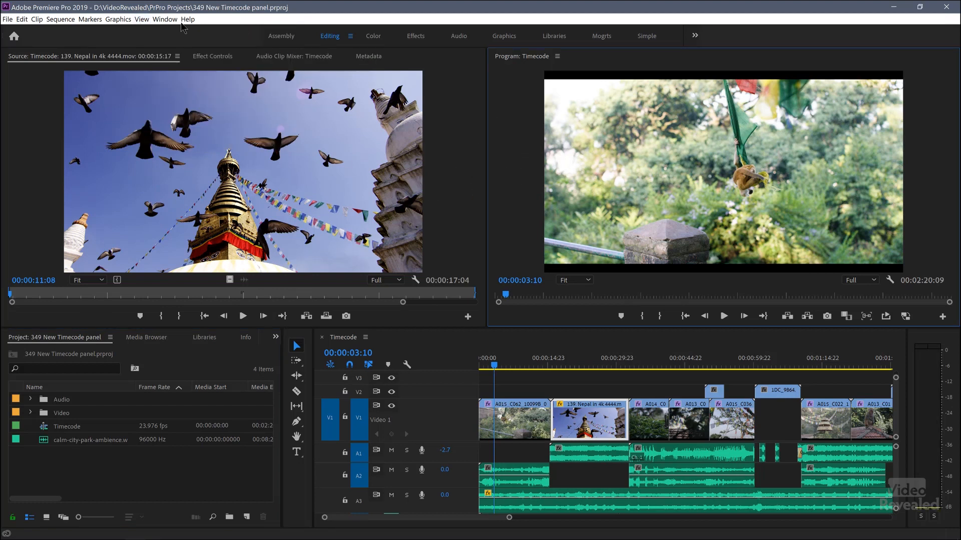
pyautogui.click(142, 19)
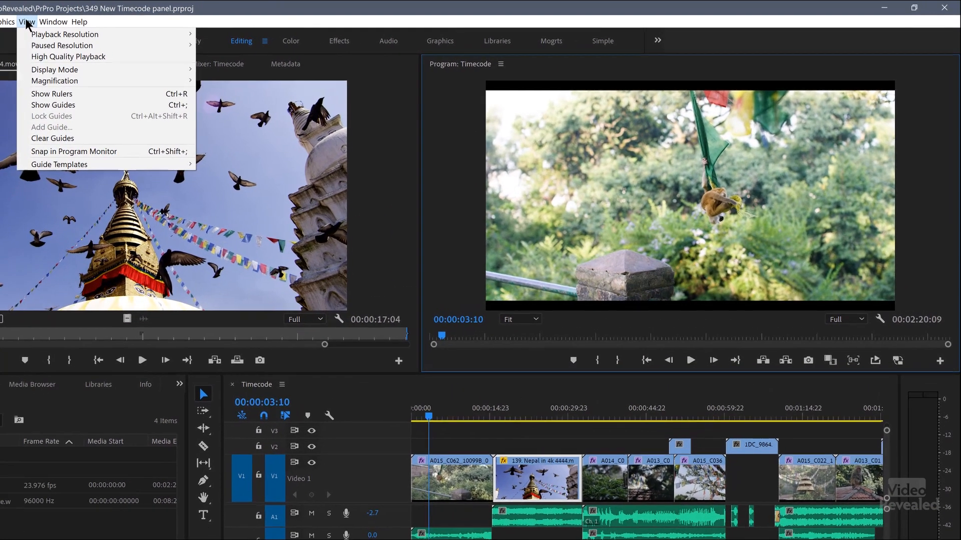
# - Review View > Playback Resolution, then show the Program monitor's resolution choices with Full still selected
pyautogui.click(61, 46)
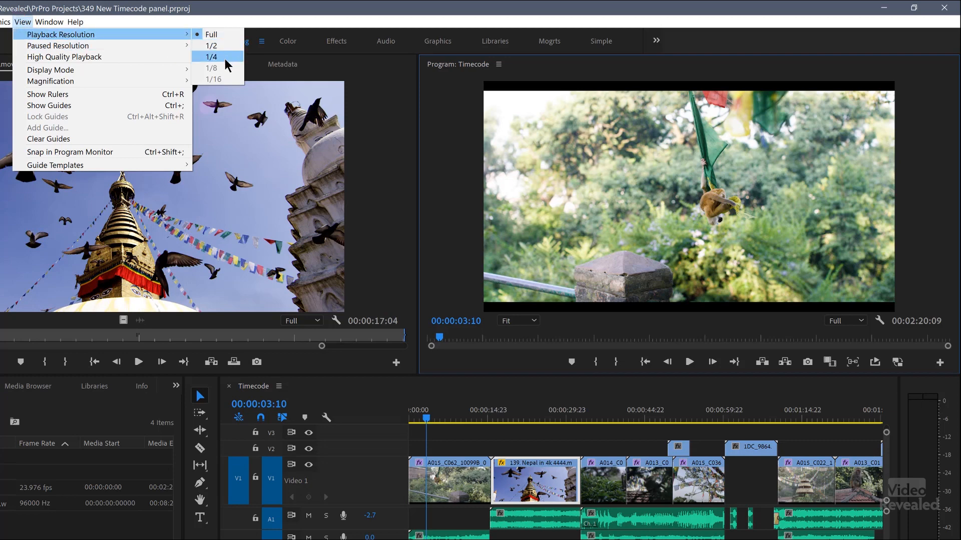
pyautogui.moveTo(218, 68)
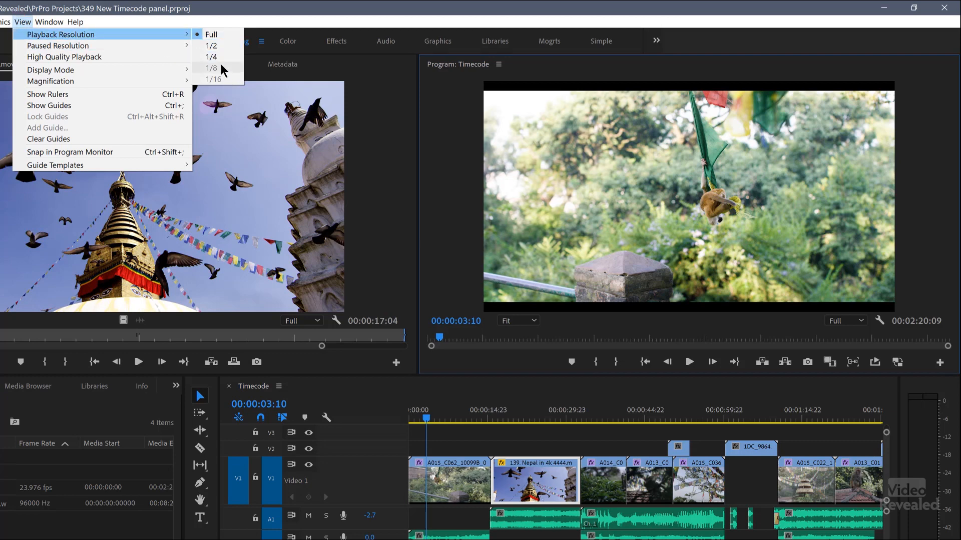
pyautogui.moveTo(222, 79)
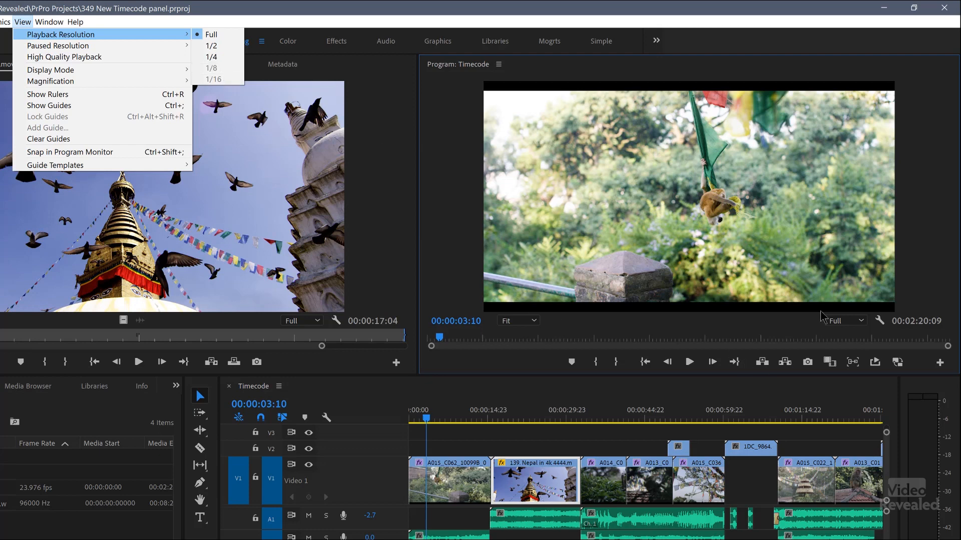
pyautogui.click(860, 320)
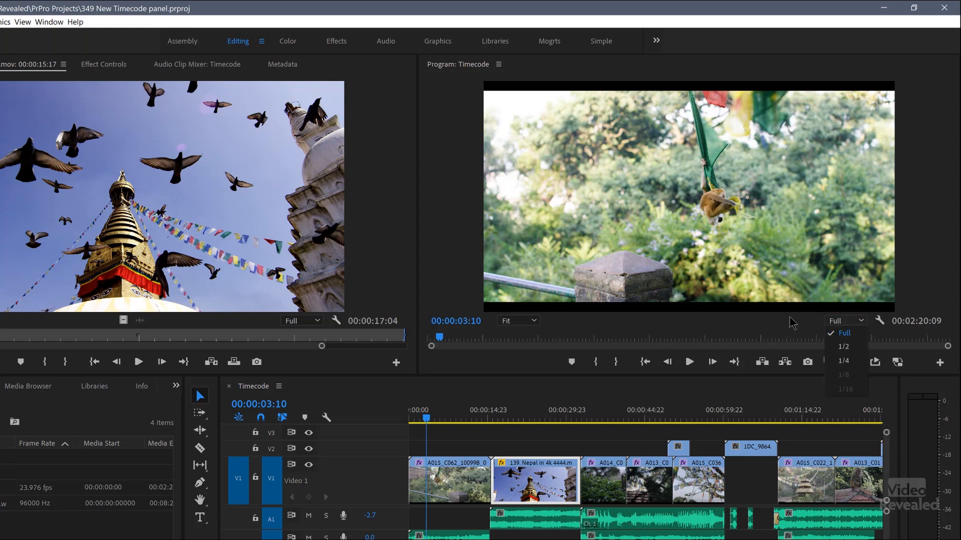
pyautogui.click(22, 22)
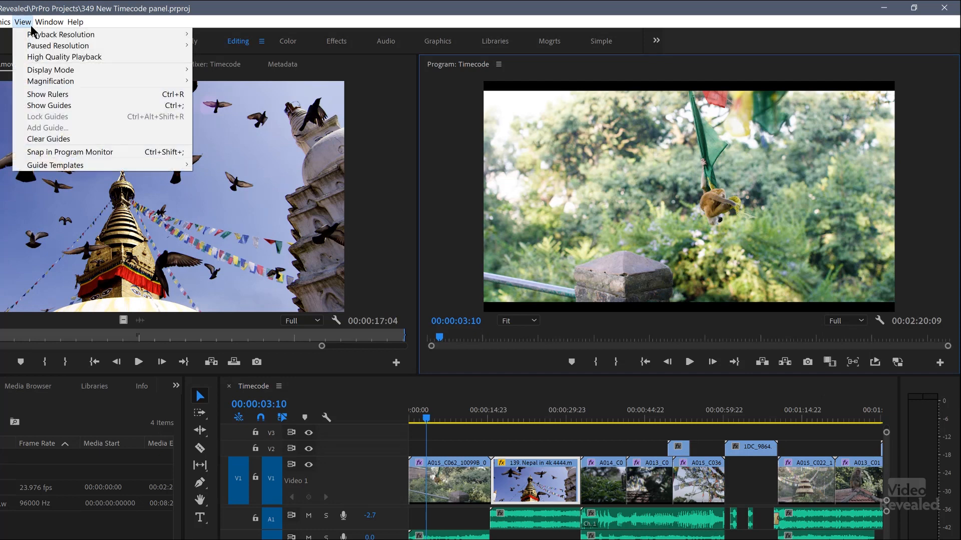
pyautogui.moveTo(58, 45)
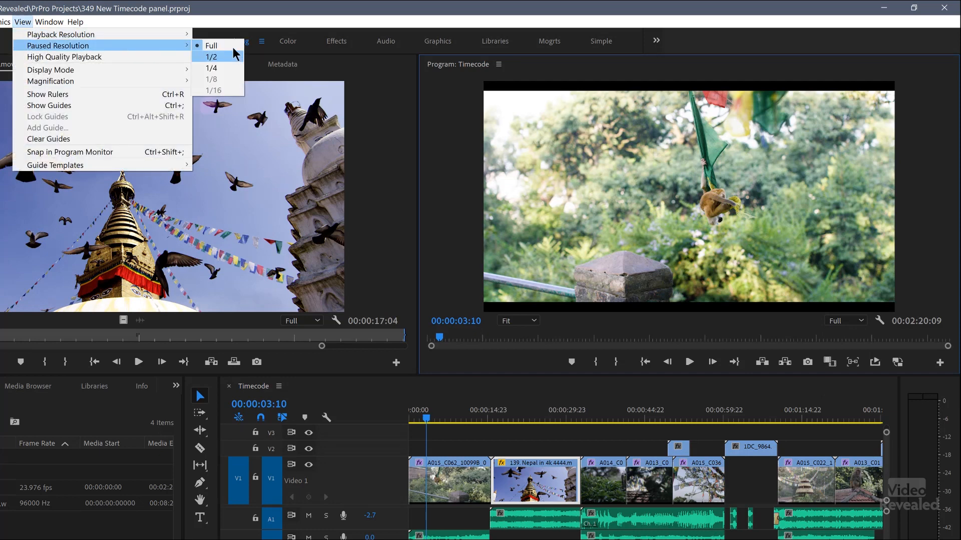
pyautogui.moveTo(211, 46)
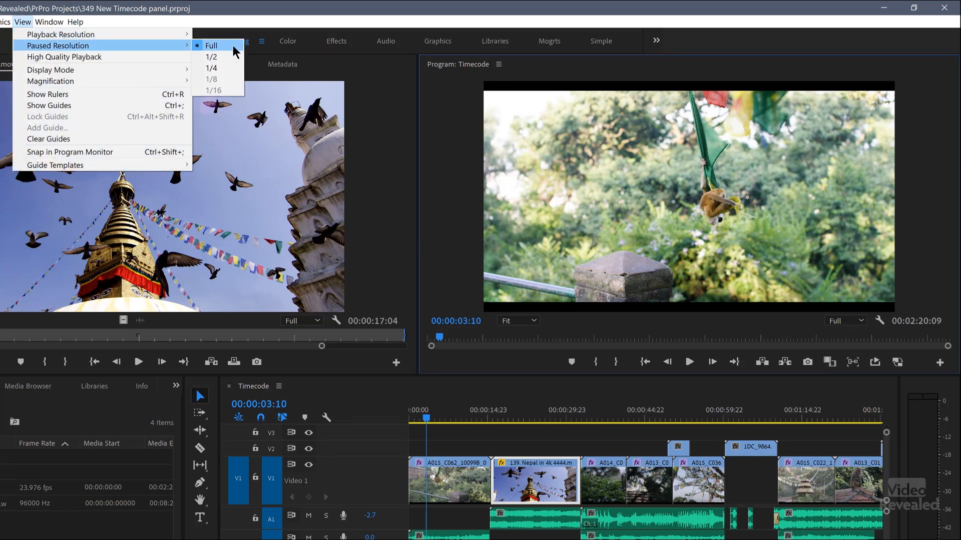
pyautogui.moveTo(795, 322)
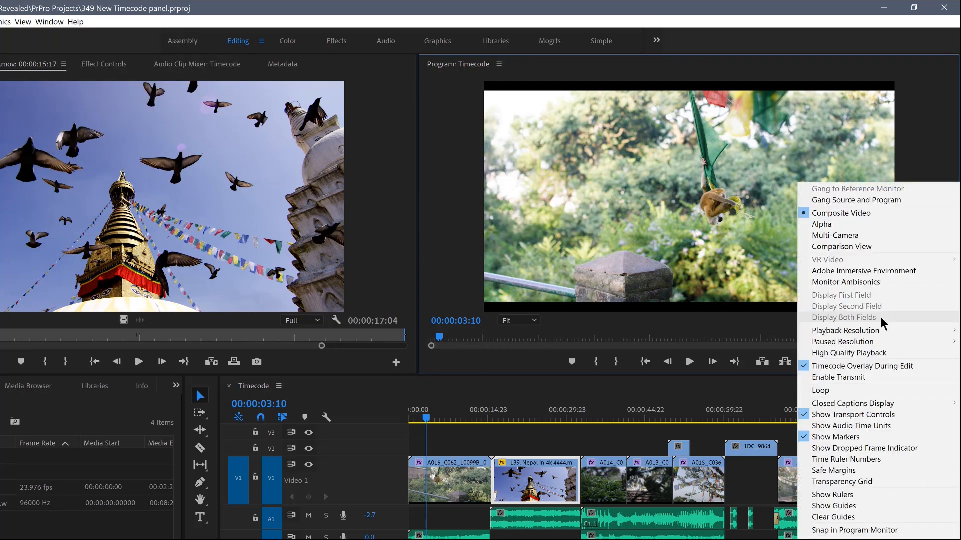
pyautogui.click(844, 341)
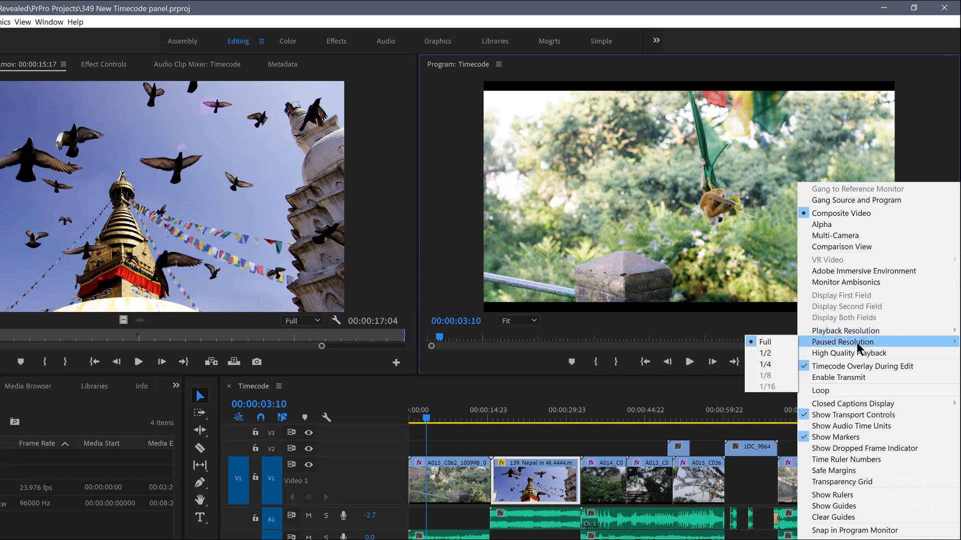
pyautogui.click(22, 22)
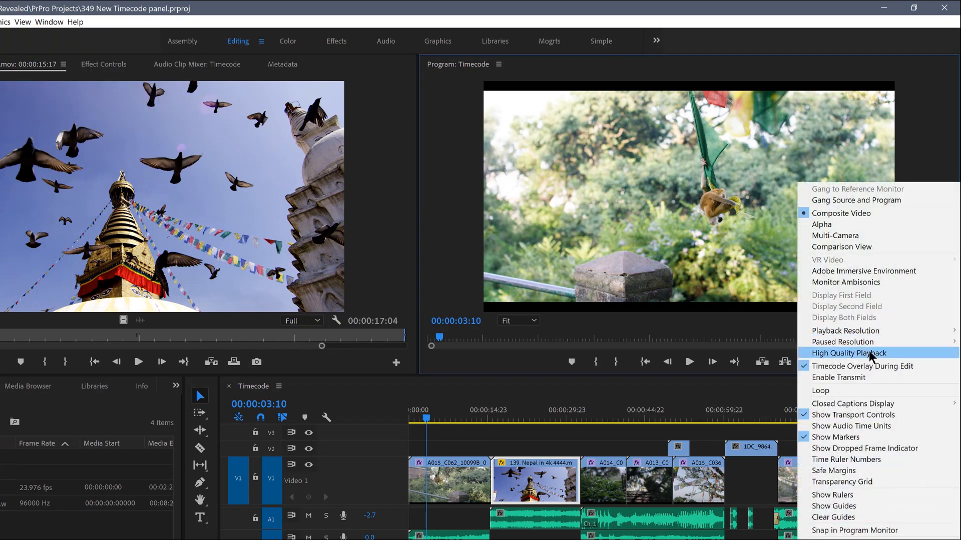
pyautogui.click(22, 22)
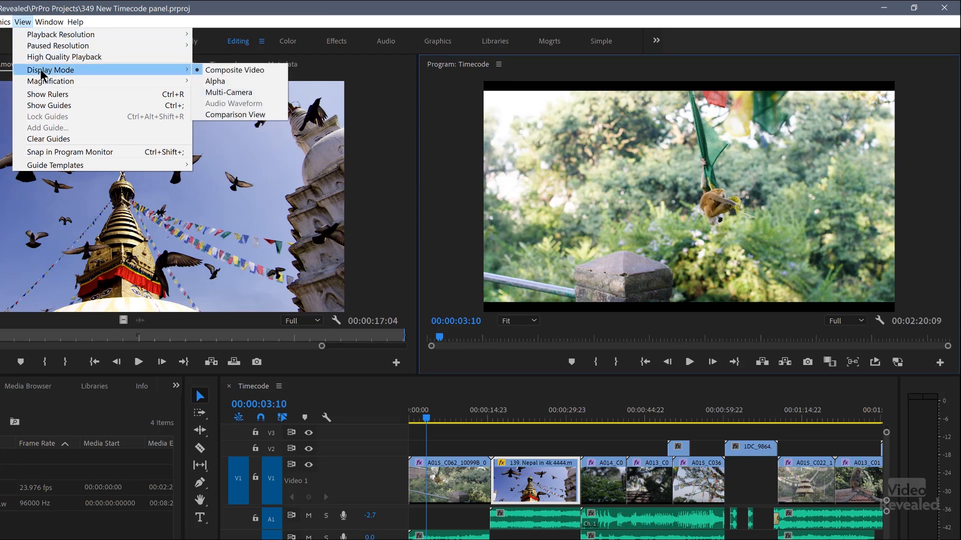
pyautogui.moveTo(234, 69)
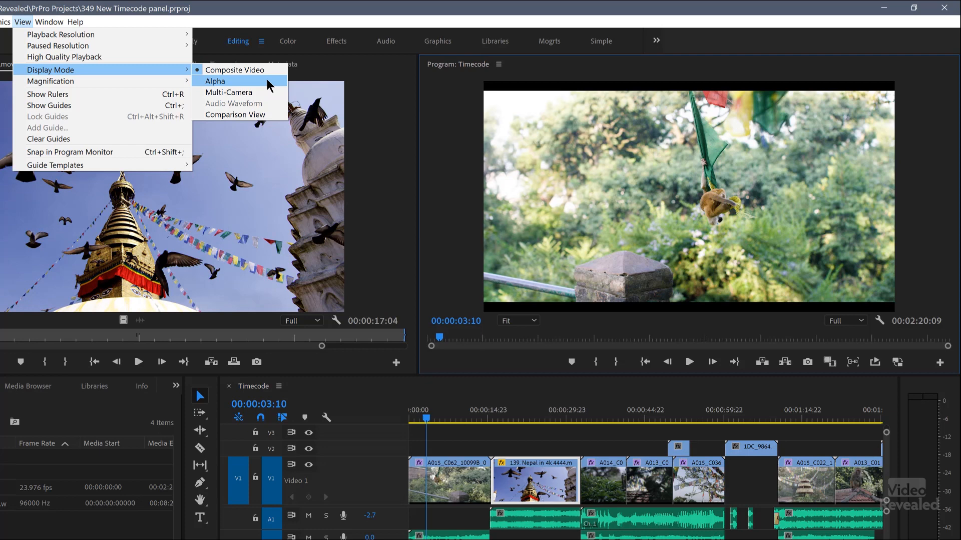
pyautogui.moveTo(228, 92)
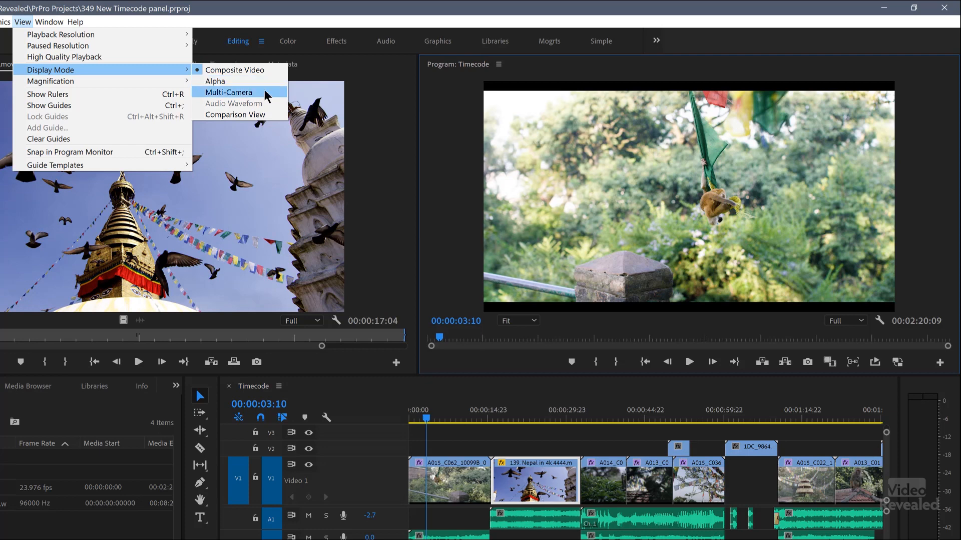
pyautogui.moveTo(265, 104)
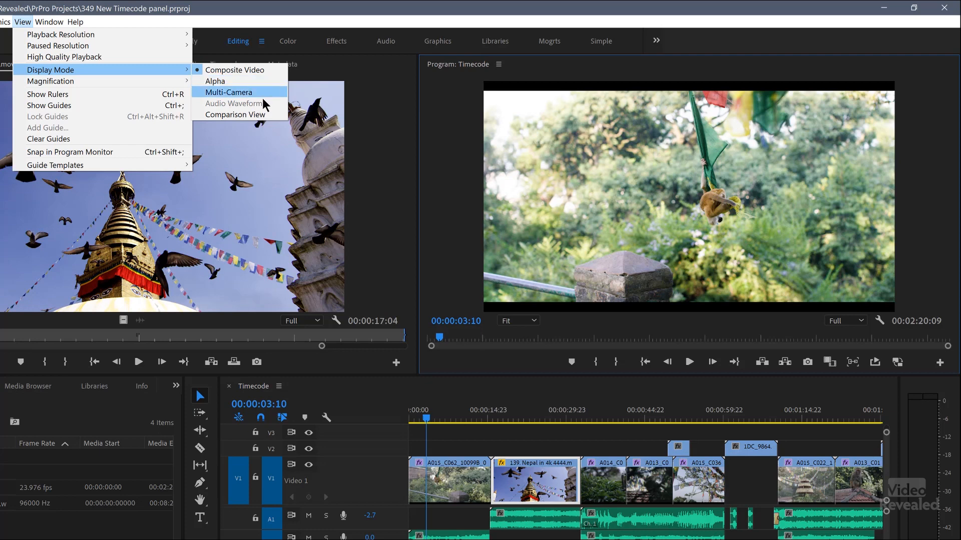
pyautogui.moveTo(235, 115)
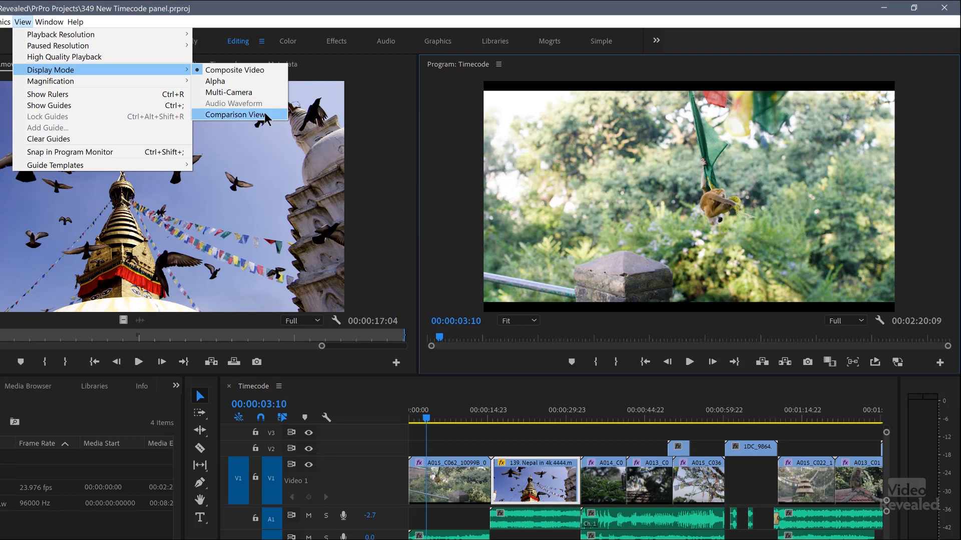
pyautogui.moveTo(235, 103)
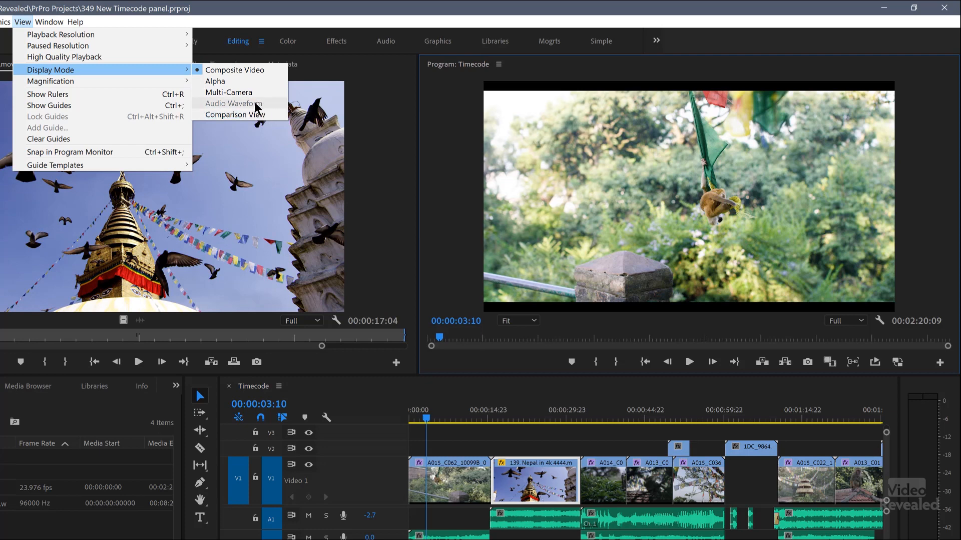
pyautogui.moveTo(235, 115)
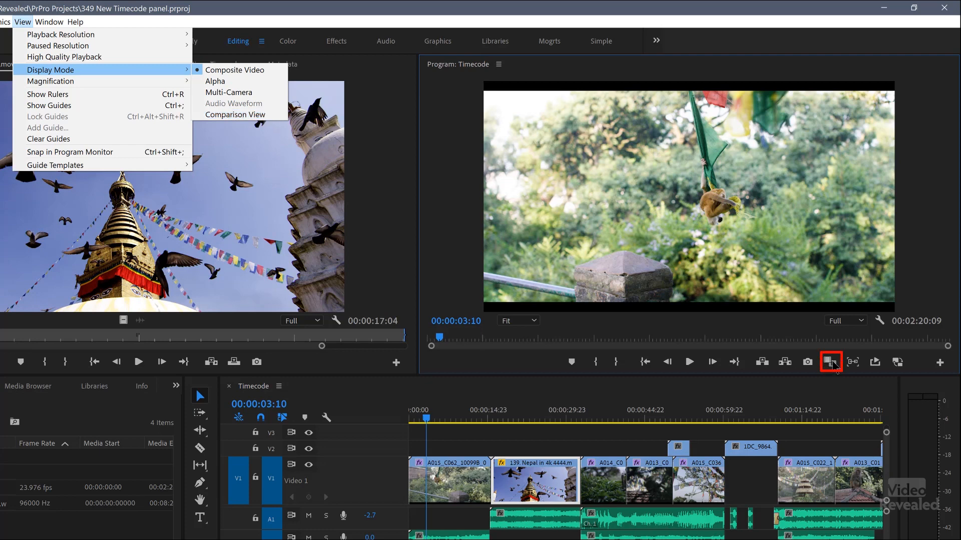
pyautogui.moveTo(214, 81)
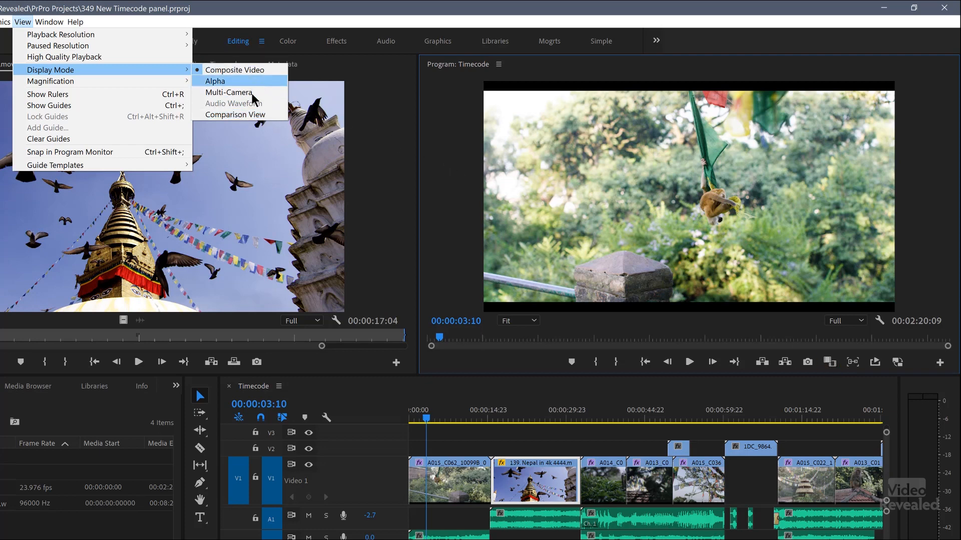
pyautogui.moveTo(190, 71)
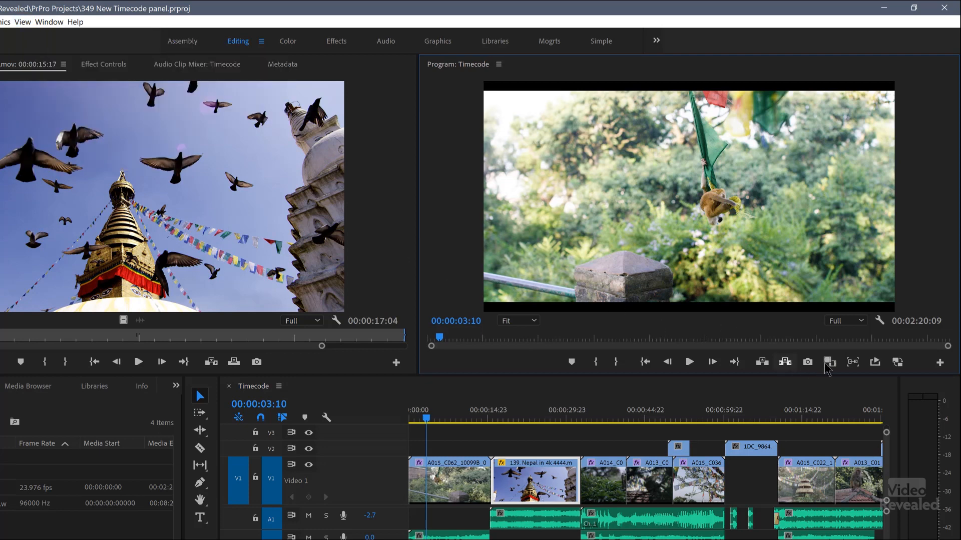
pyautogui.moveTo(830, 361)
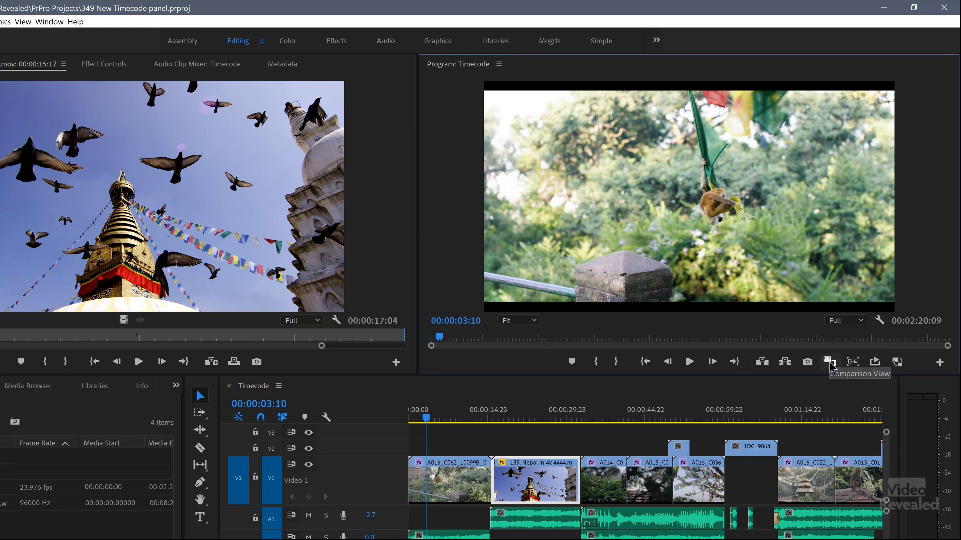
pyautogui.moveTo(883, 331)
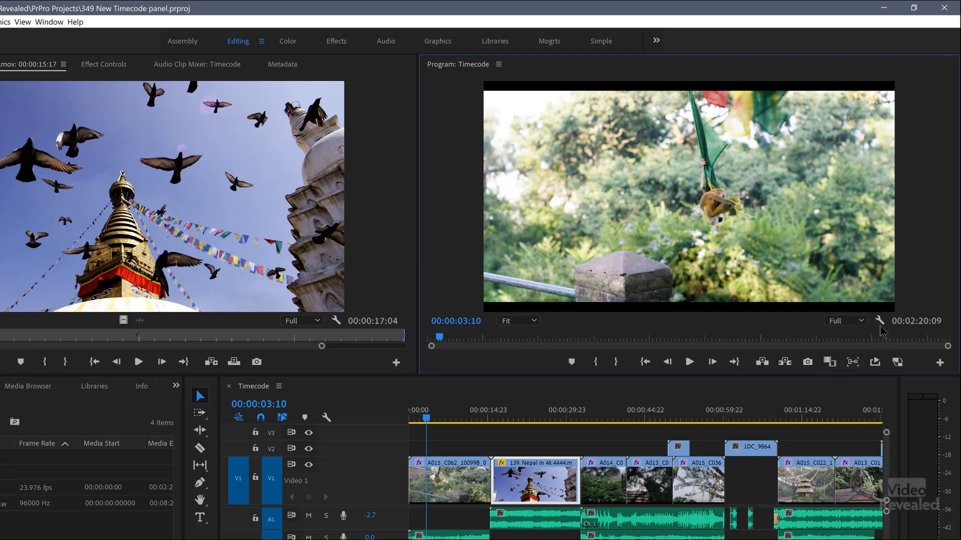
pyautogui.click(878, 320)
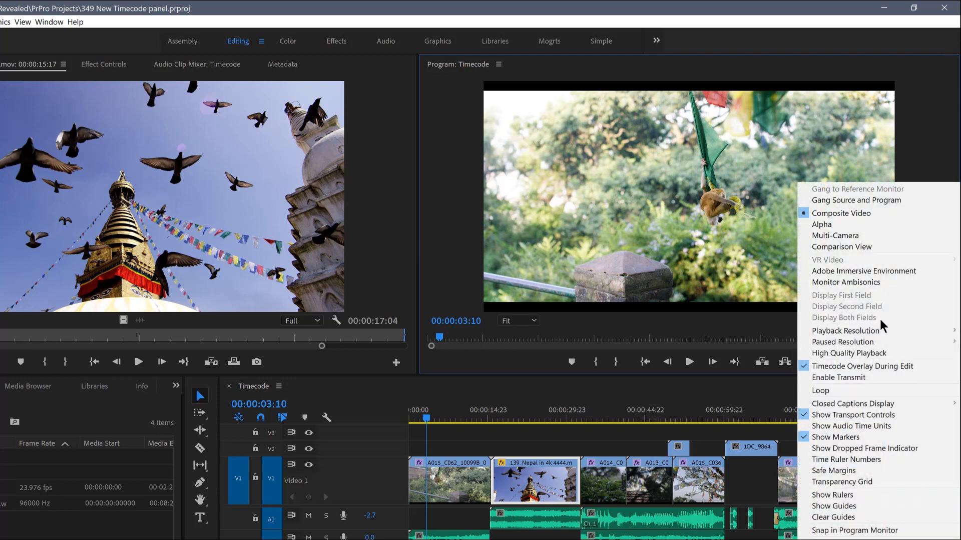
pyautogui.moveTo(843, 213)
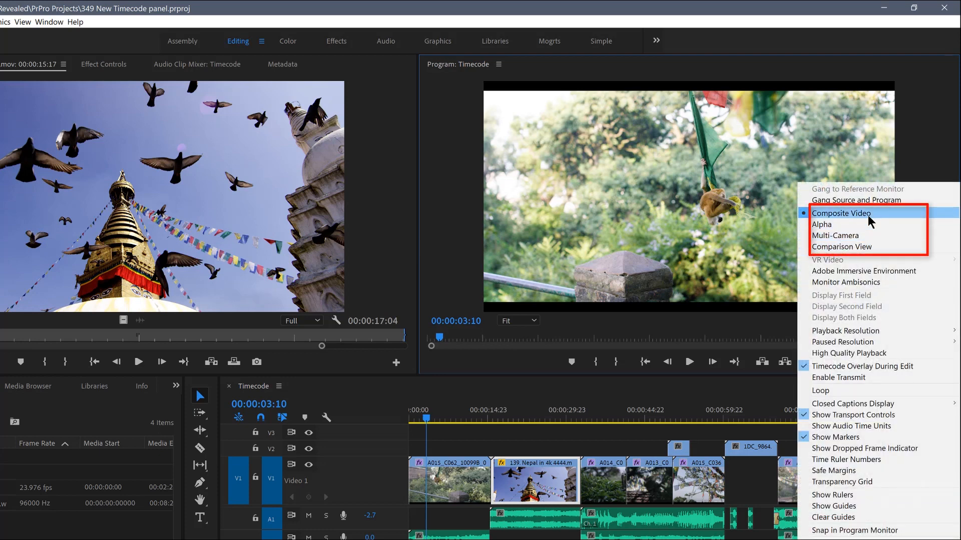
pyautogui.moveTo(842, 246)
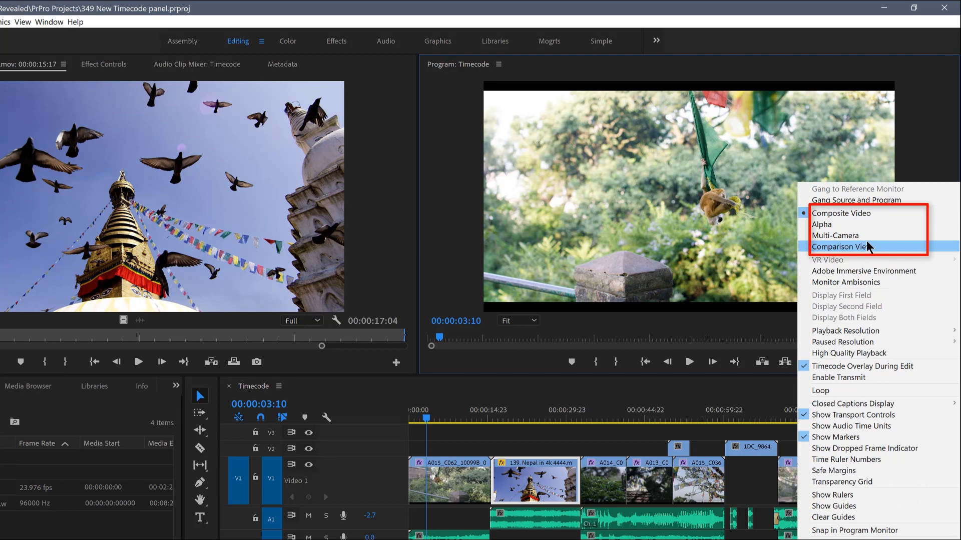
pyautogui.moveTo(746, 352)
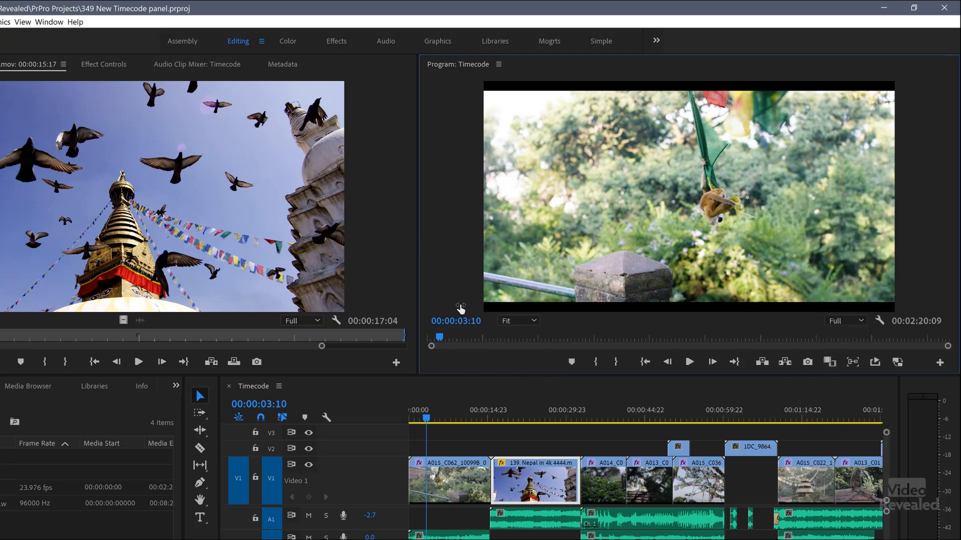
pyautogui.click(22, 23)
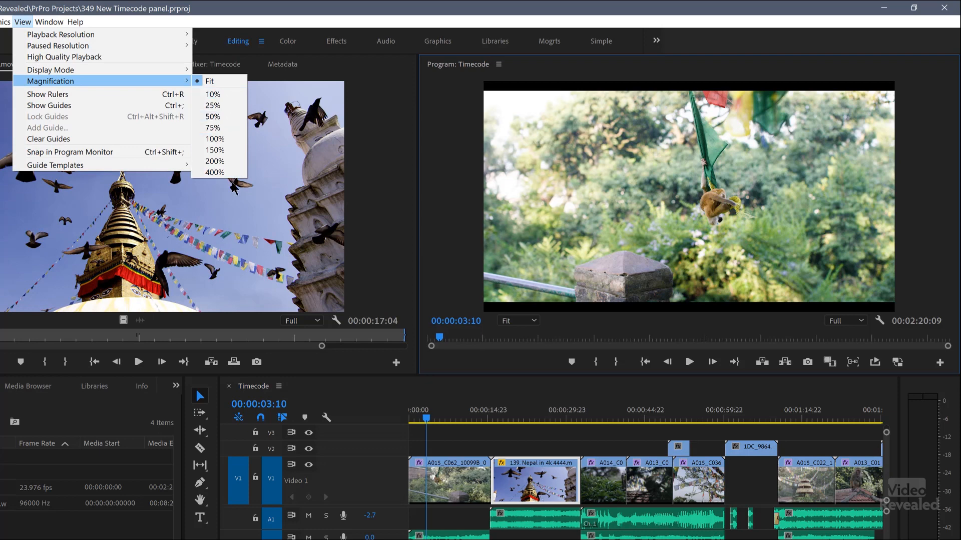
pyautogui.moveTo(536, 330)
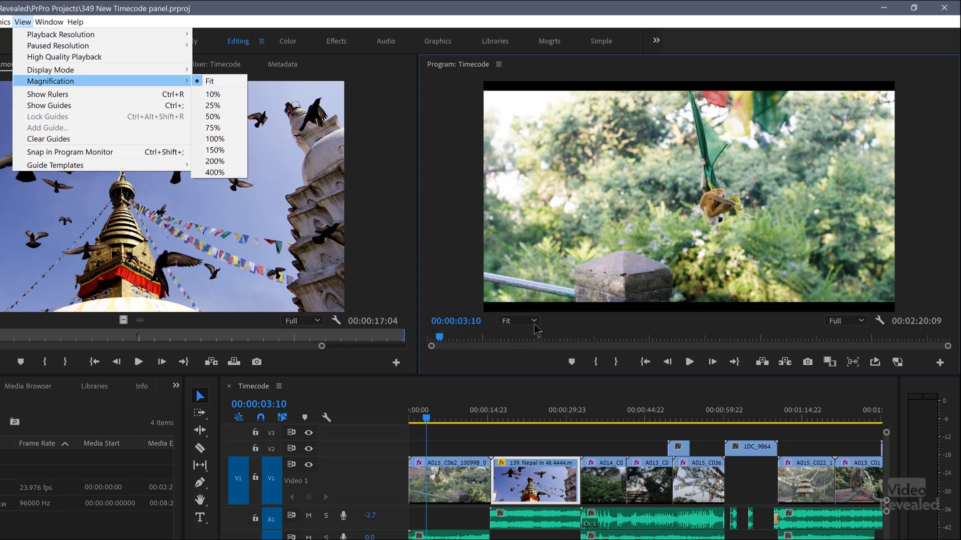
pyautogui.click(533, 321)
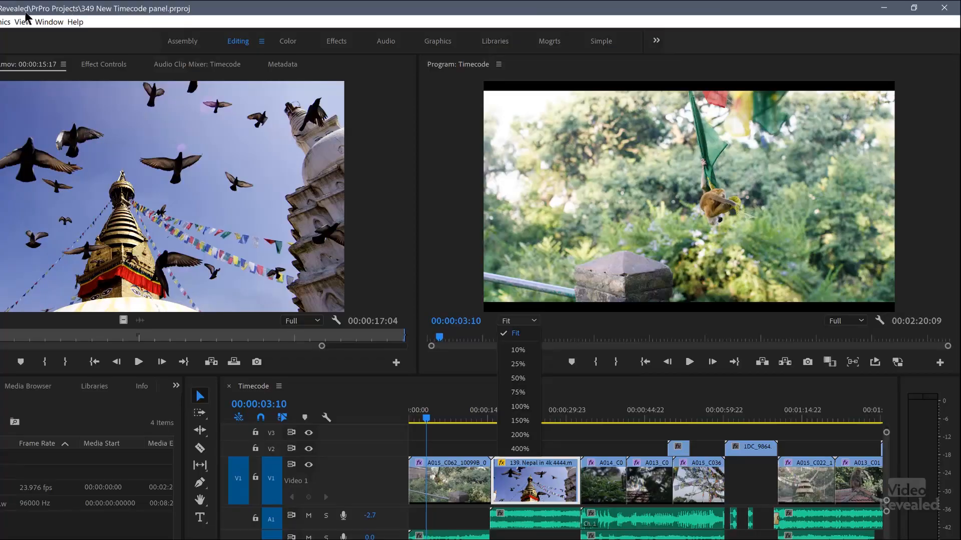
pyautogui.click(22, 22)
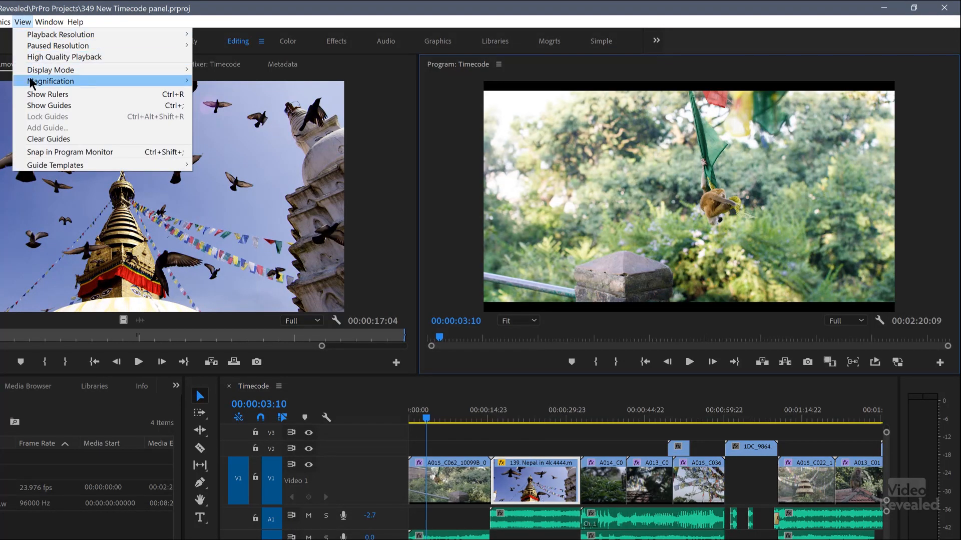
pyautogui.moveTo(73, 95)
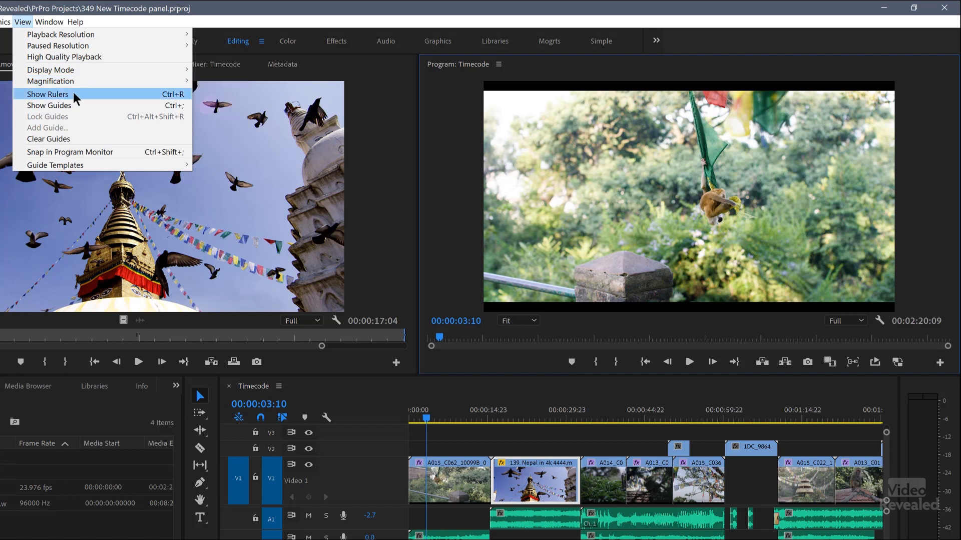
pyautogui.moveTo(49, 105)
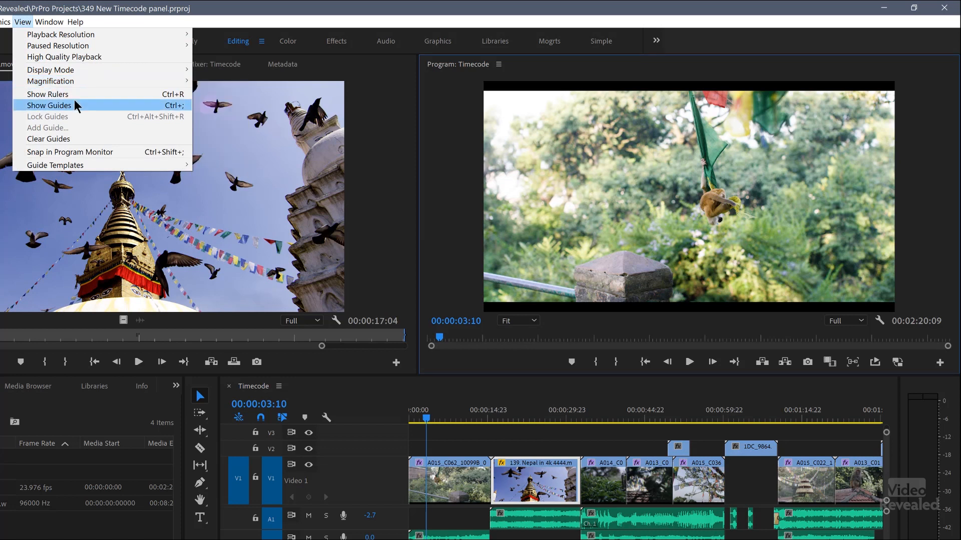
pyautogui.moveTo(86, 127)
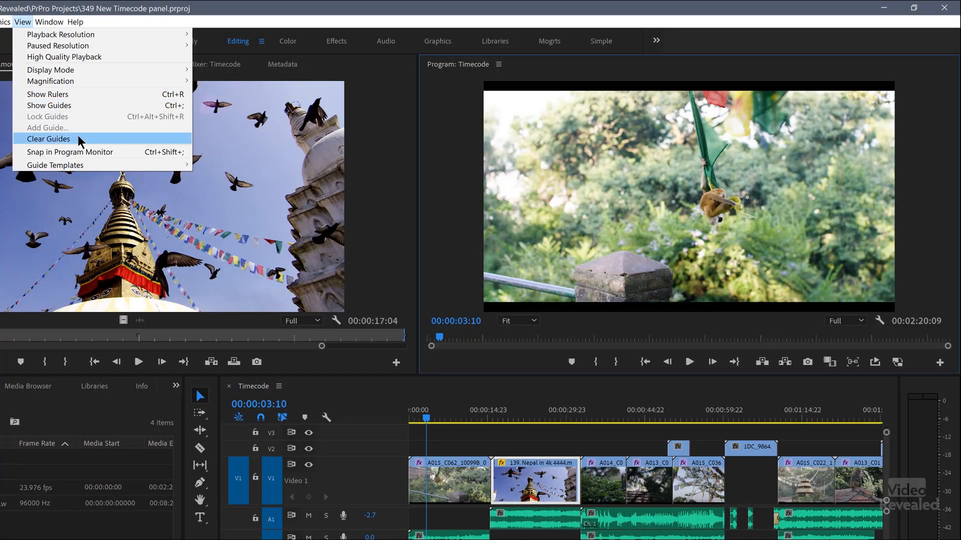
pyautogui.moveTo(70, 152)
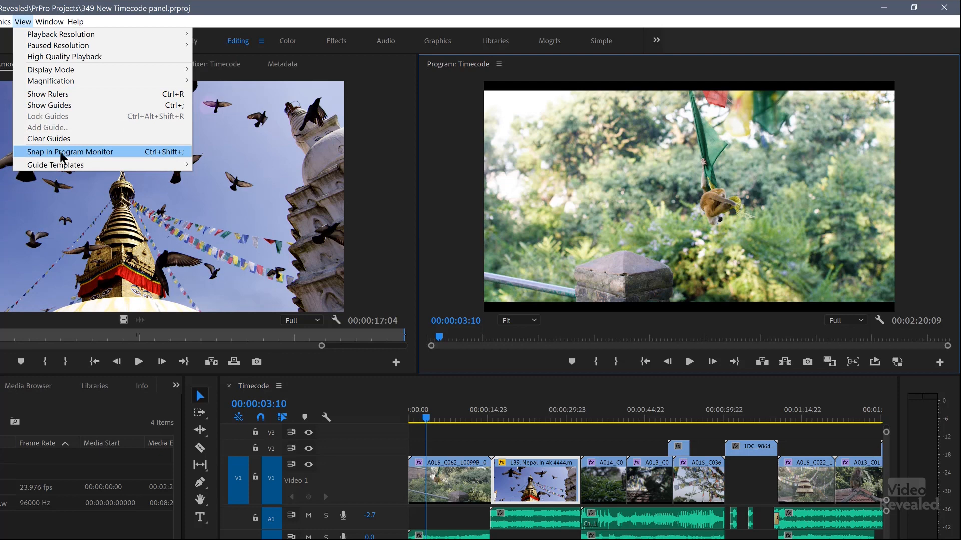
pyautogui.moveTo(128, 161)
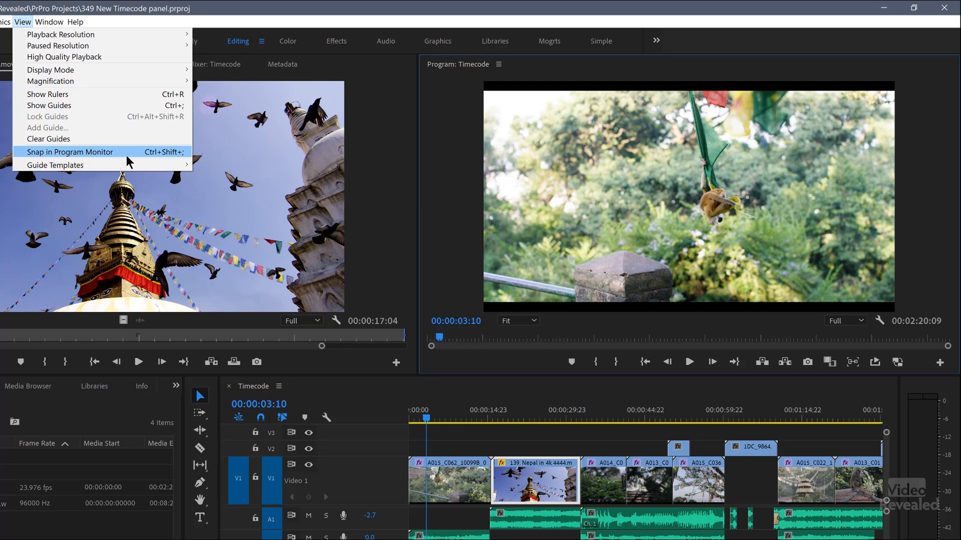
pyautogui.moveTo(179, 161)
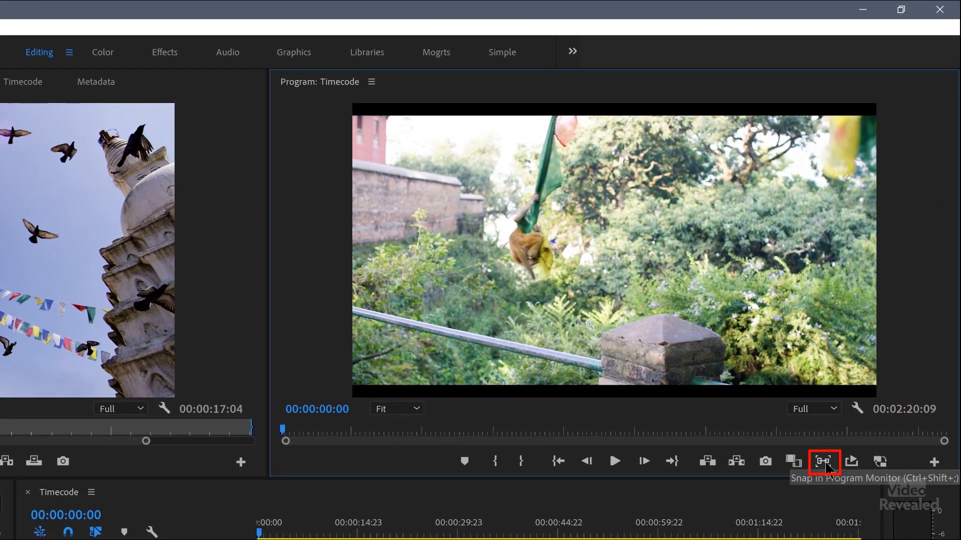
pyautogui.moveTo(948, 464)
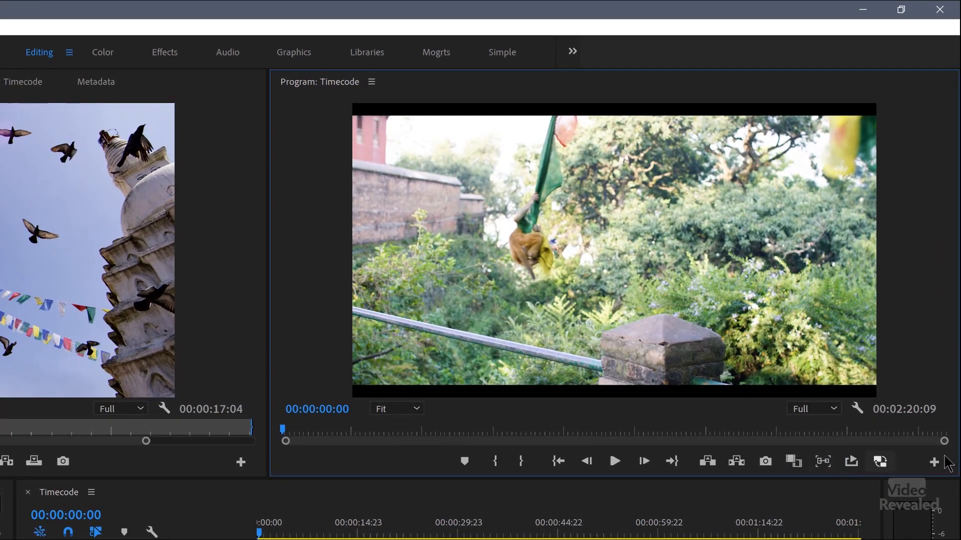
# - Edit the Program monitor's button layout in the Button Editor twice, ending with Snap added
pyautogui.click(933, 462)
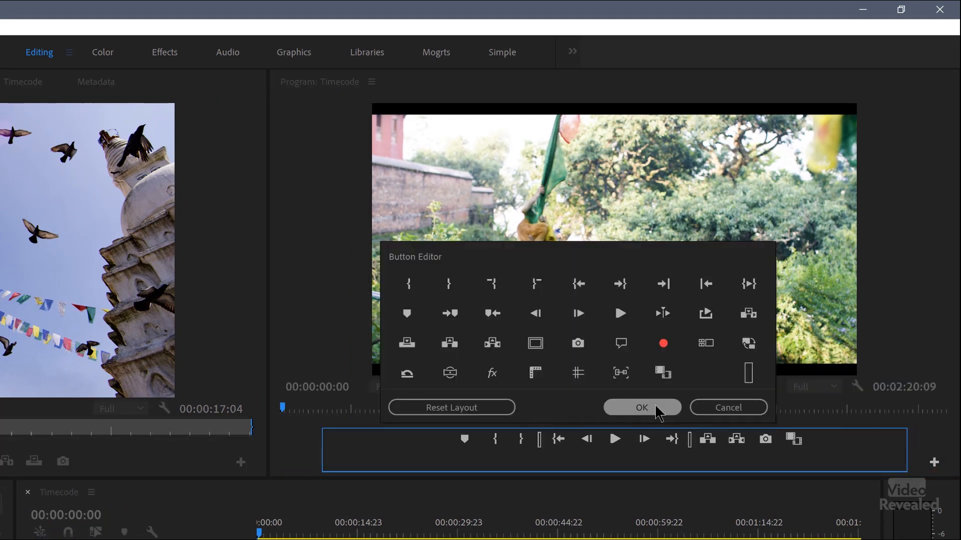
pyautogui.click(641, 408)
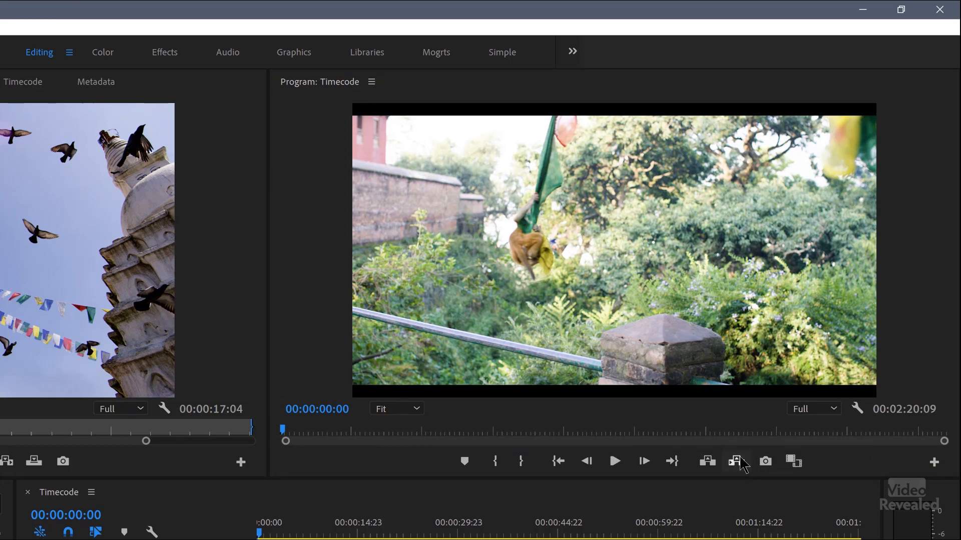
pyautogui.moveTo(934, 461)
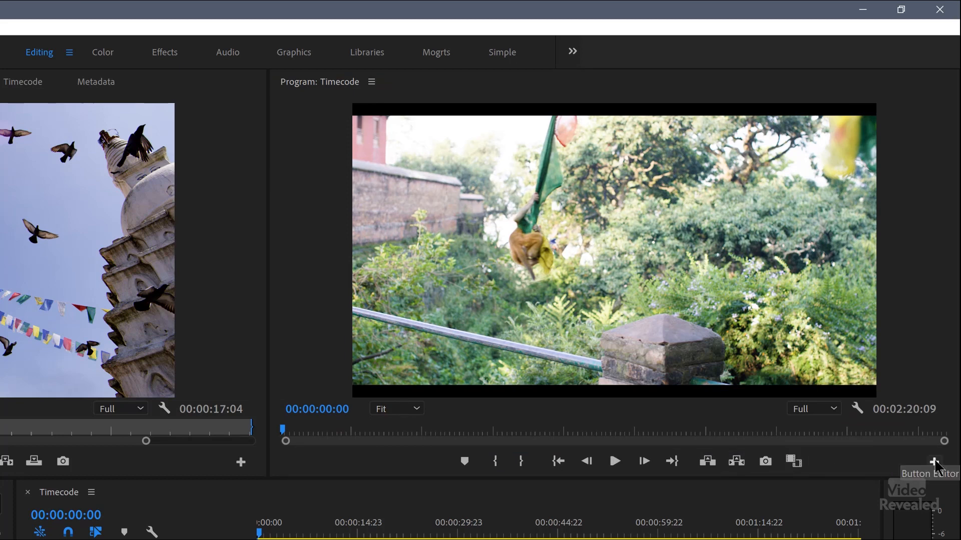
pyautogui.click(934, 464)
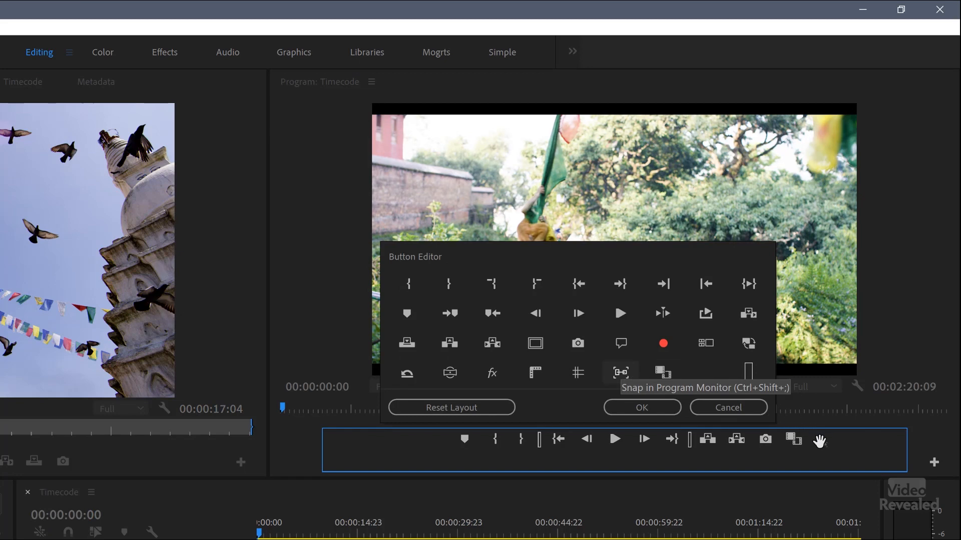
pyautogui.click(641, 408)
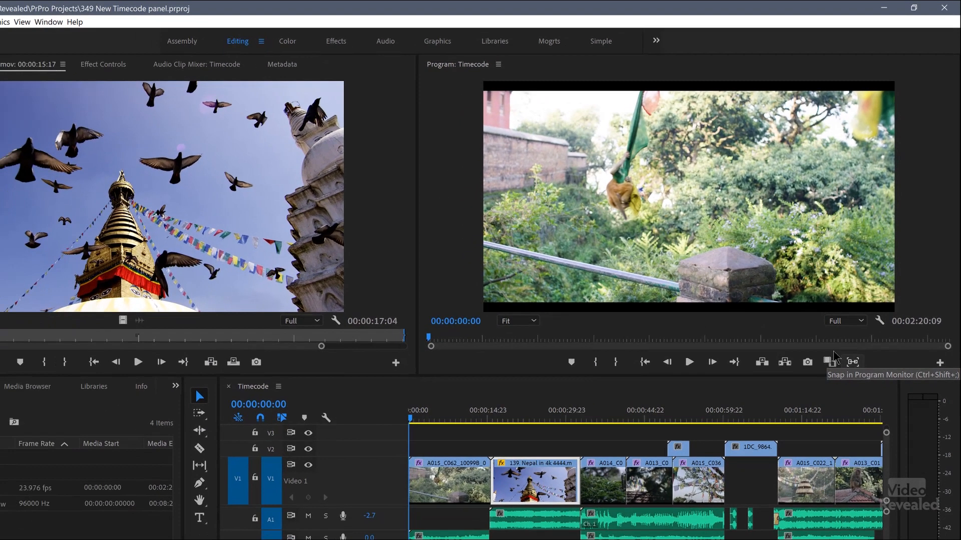
pyautogui.moveTo(828, 361)
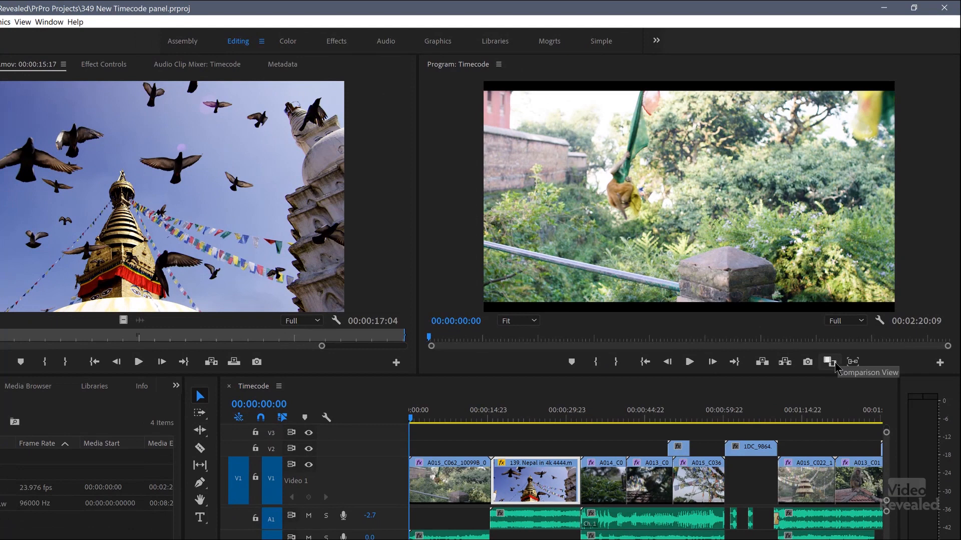
pyautogui.click(22, 21)
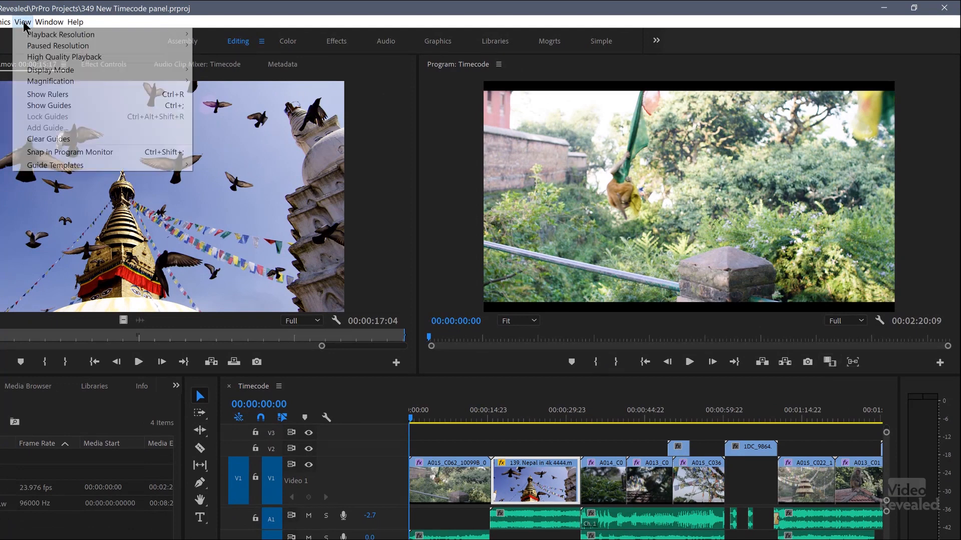
pyautogui.moveTo(70, 152)
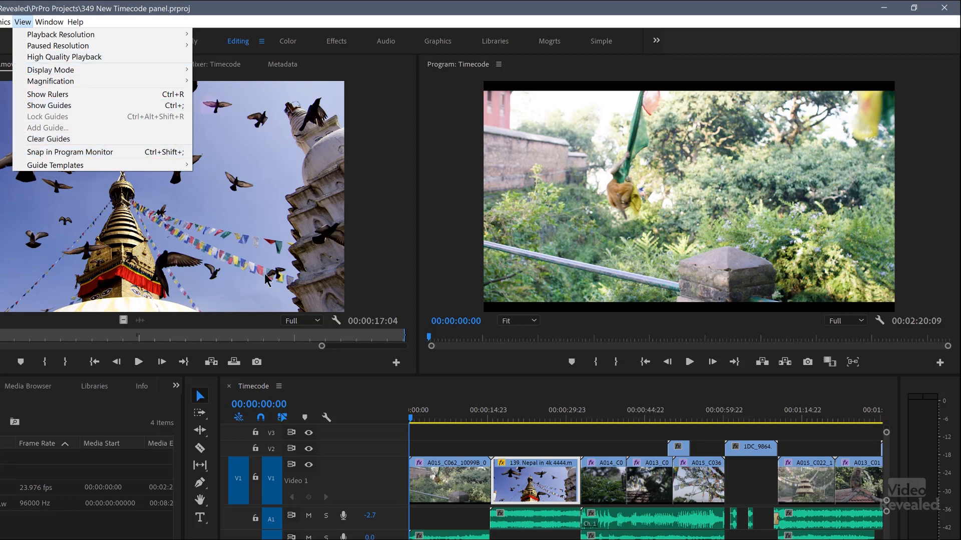
pyautogui.click(467, 364)
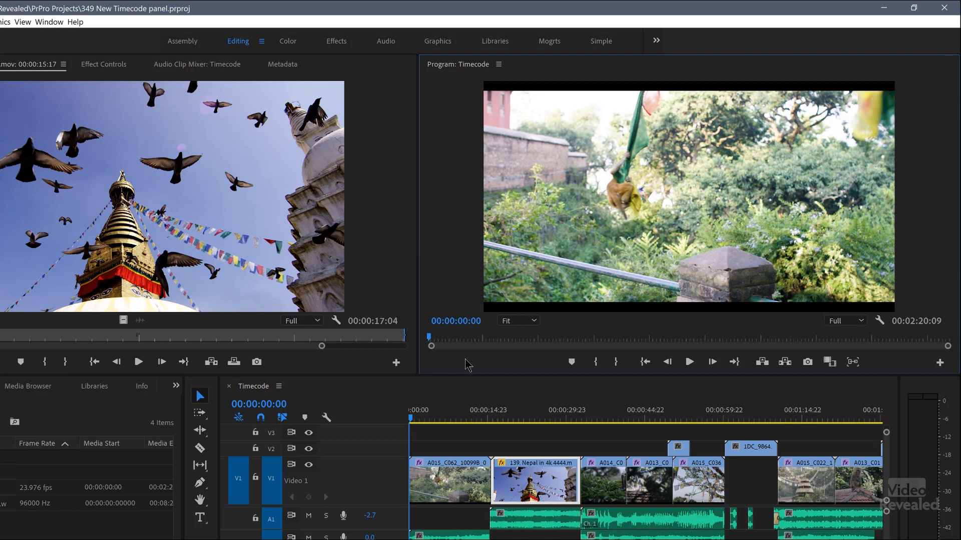
pyautogui.moveTo(475, 108)
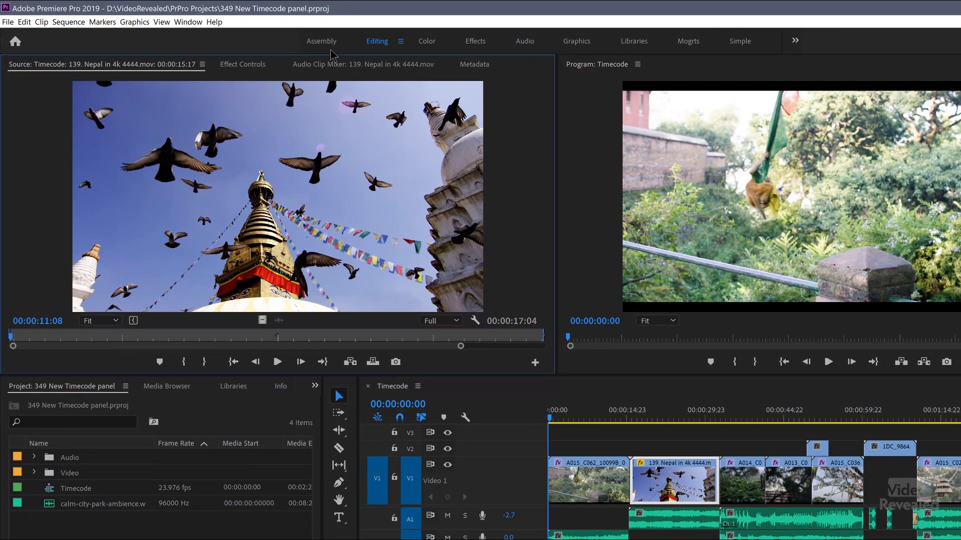
# - Show 1DC_9864.mov's audio waveform in the Source monitor, then switch back to video
pyautogui.click(161, 22)
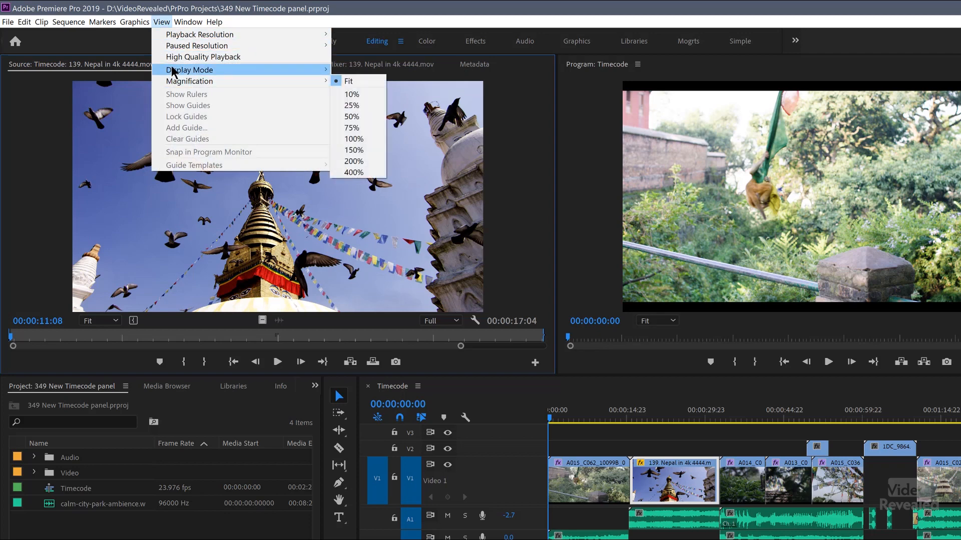
pyautogui.moveTo(328, 78)
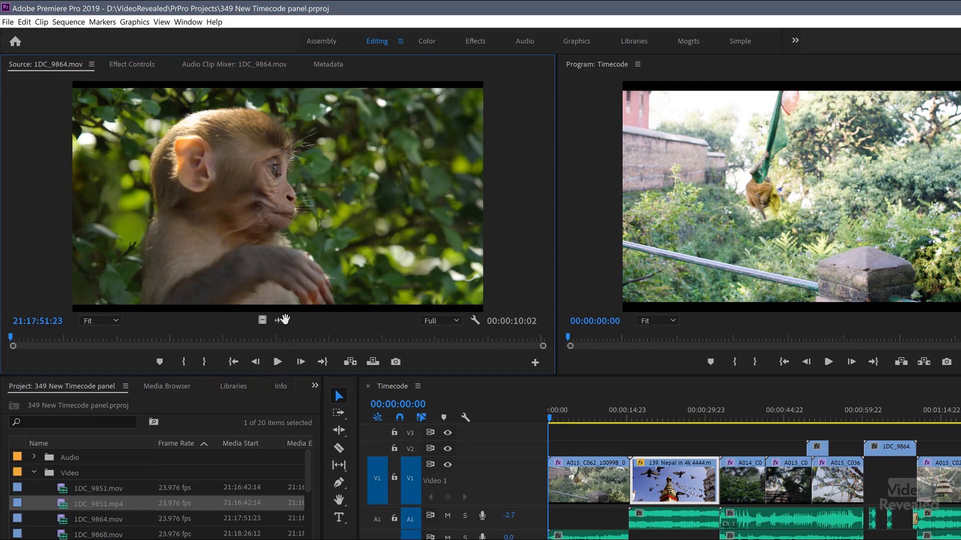
pyautogui.click(161, 21)
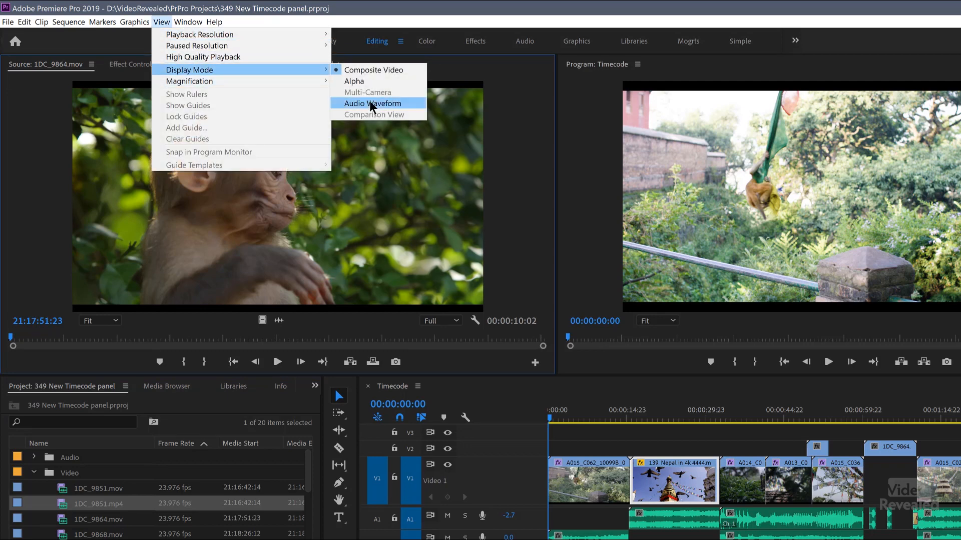
pyautogui.click(372, 103)
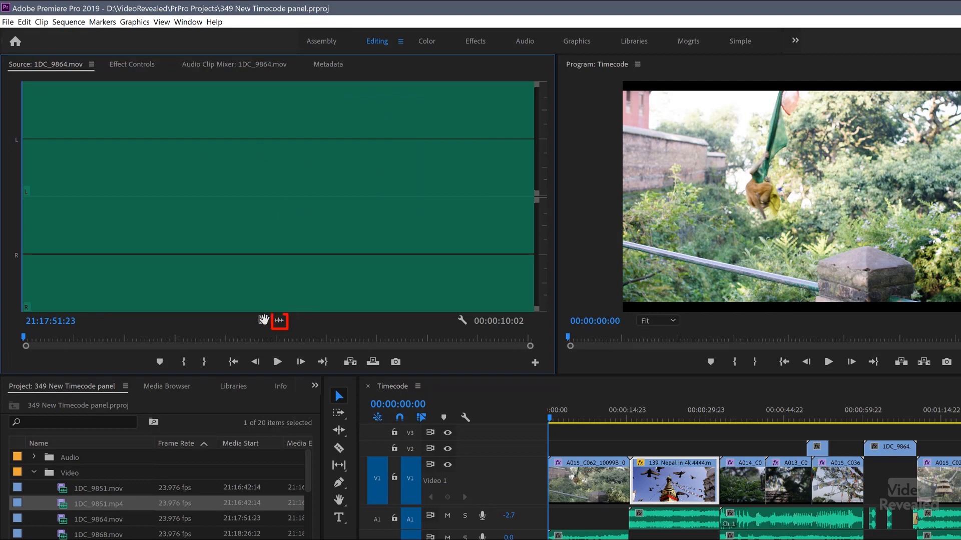
pyautogui.click(278, 321)
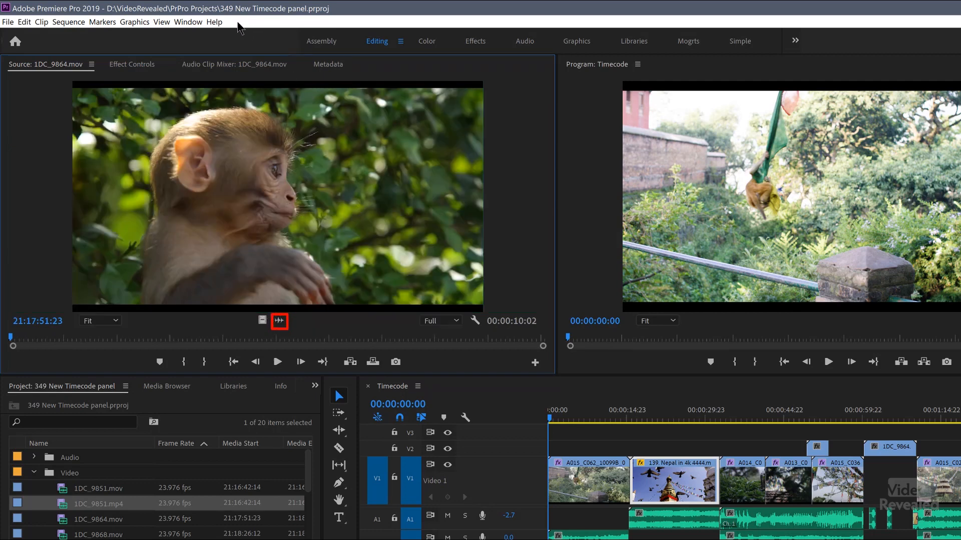
pyautogui.click(161, 21)
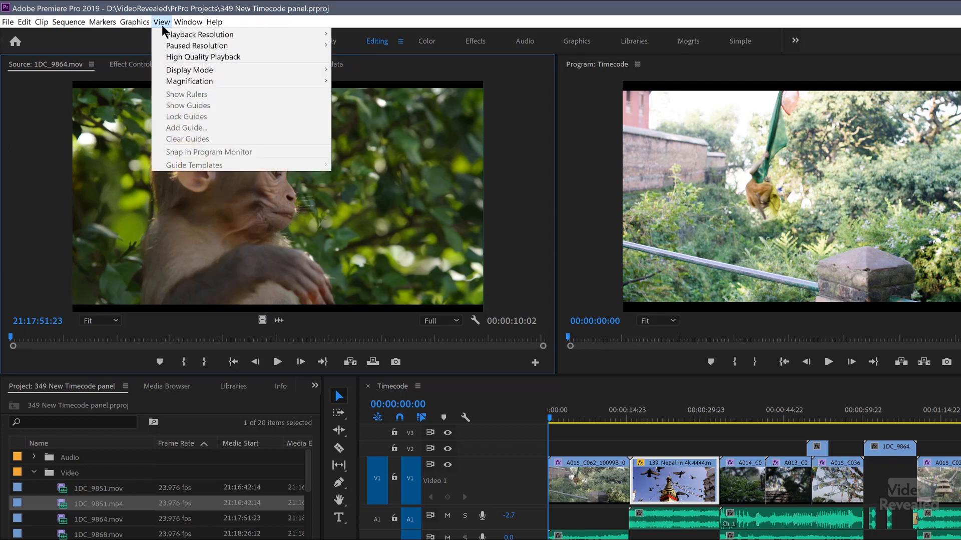
pyautogui.moveTo(188, 69)
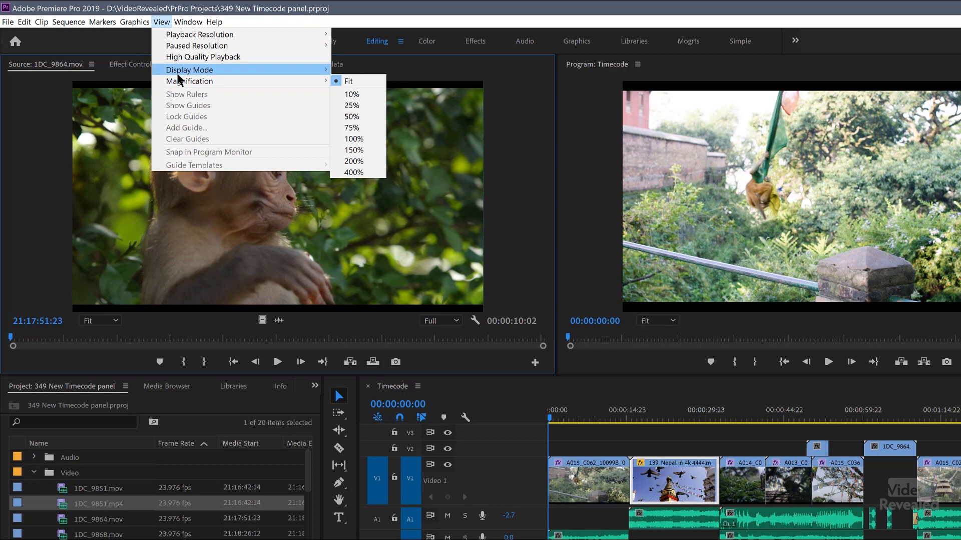
pyautogui.click(189, 21)
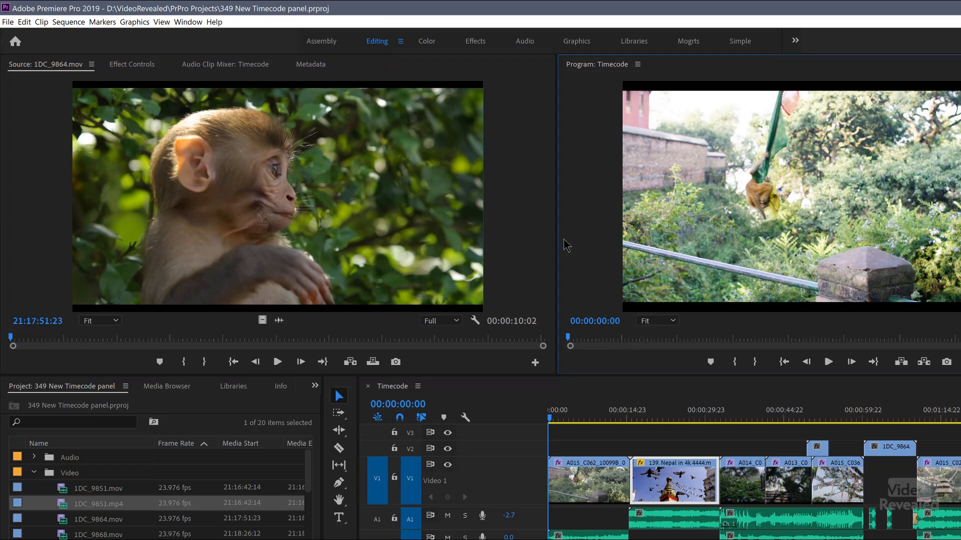
pyautogui.moveTo(592, 203)
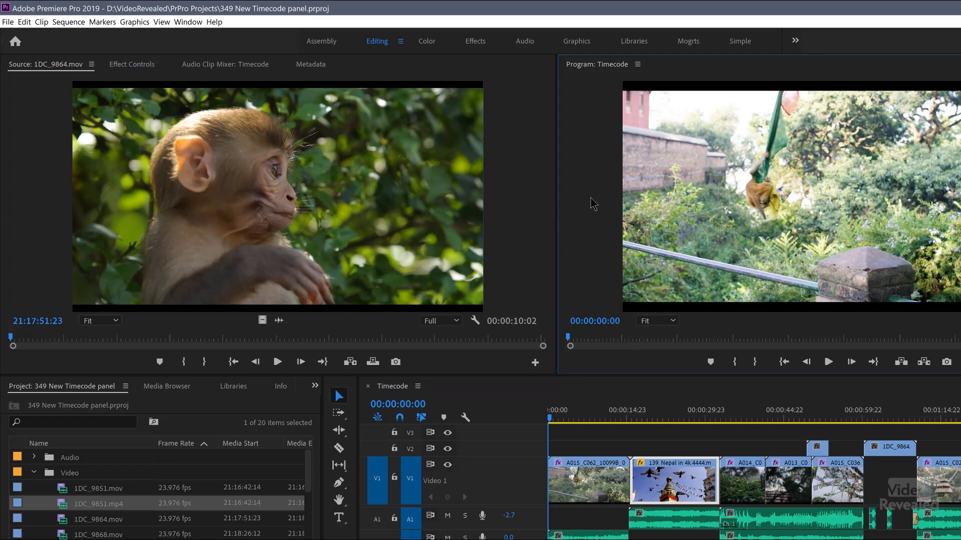
pyautogui.moveTo(530, 188)
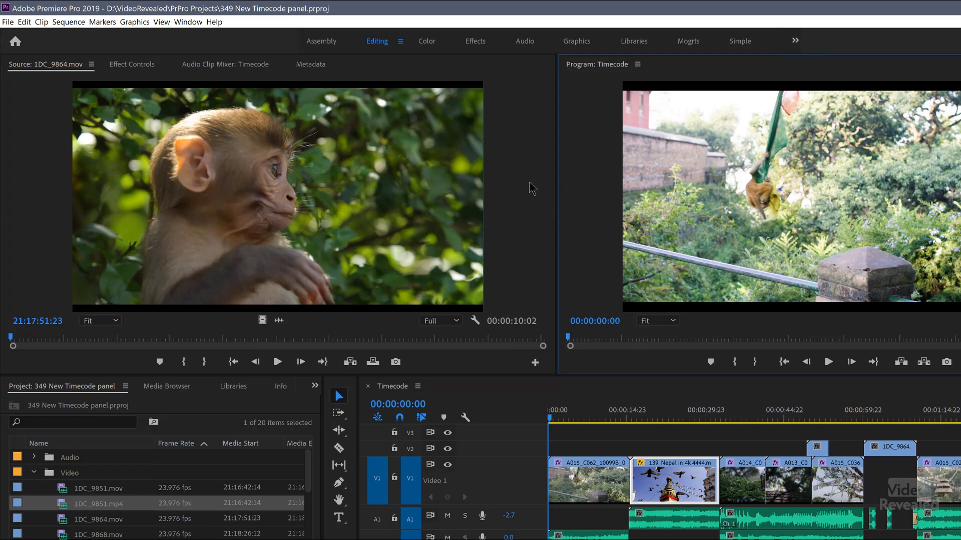